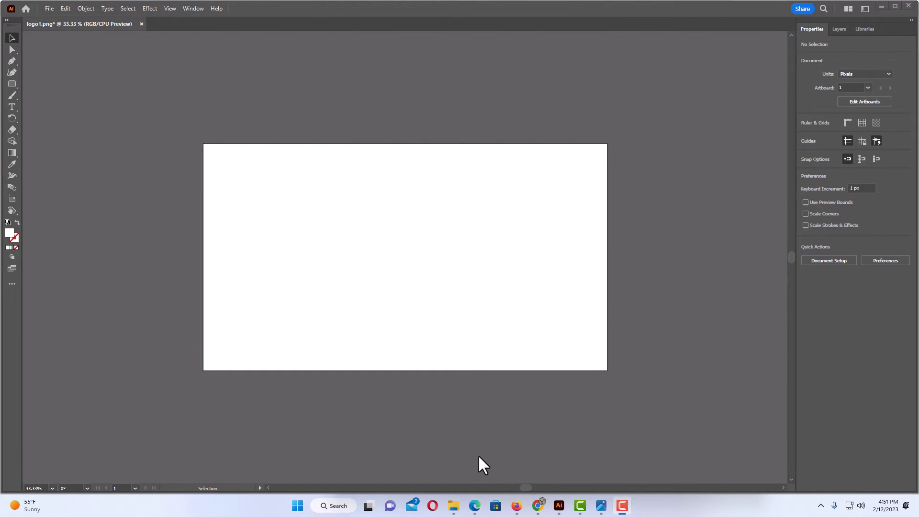
pyautogui.moveTo(421, 427)
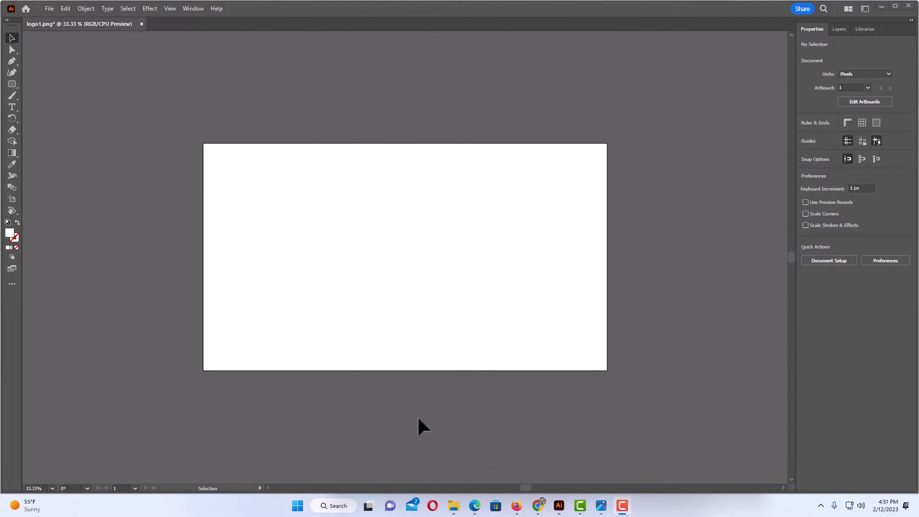
pyautogui.moveTo(359, 417)
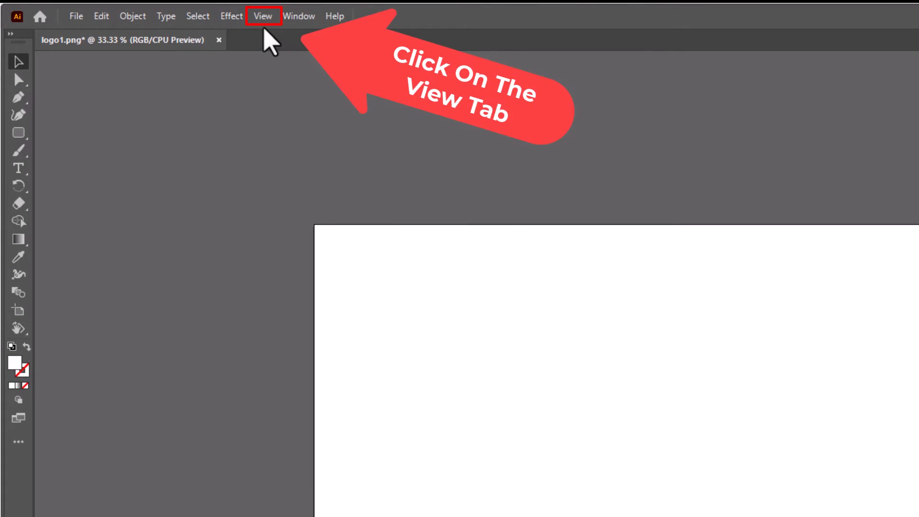
# Rotate the logo1.png artboard view by 60 degrees from the View menu's Rotate View angles.
pyautogui.click(263, 16)
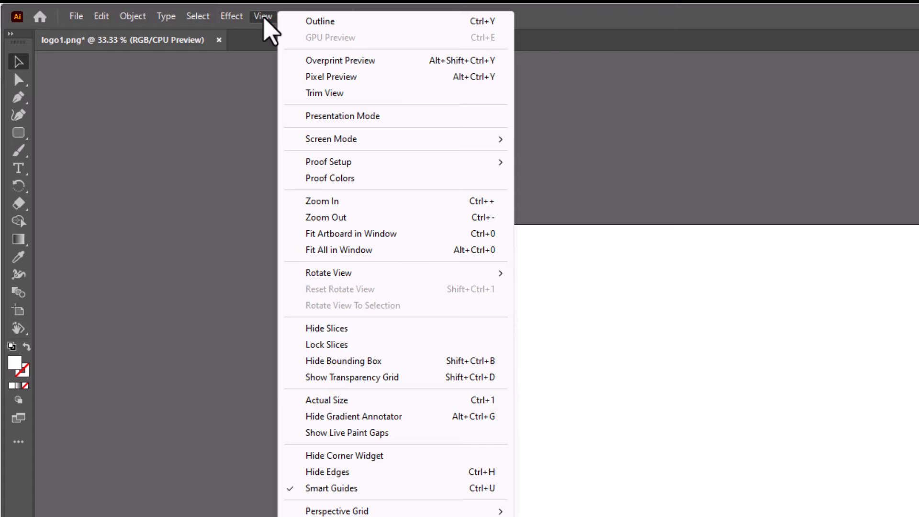
pyautogui.moveTo(352, 229)
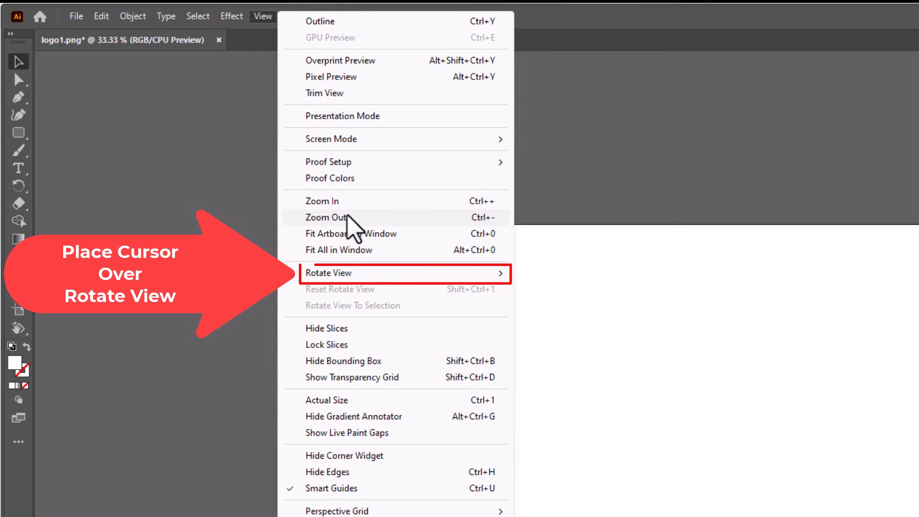
pyautogui.moveTo(364, 276)
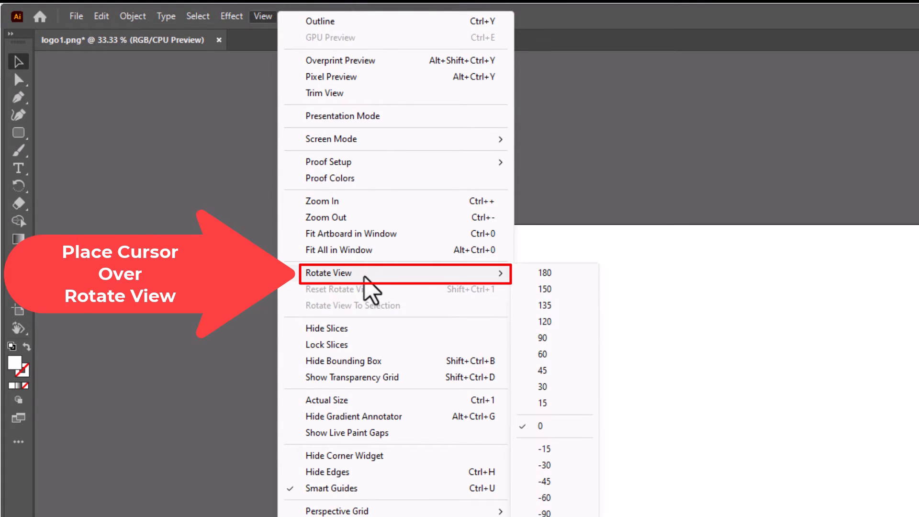
pyautogui.scroll(-3)
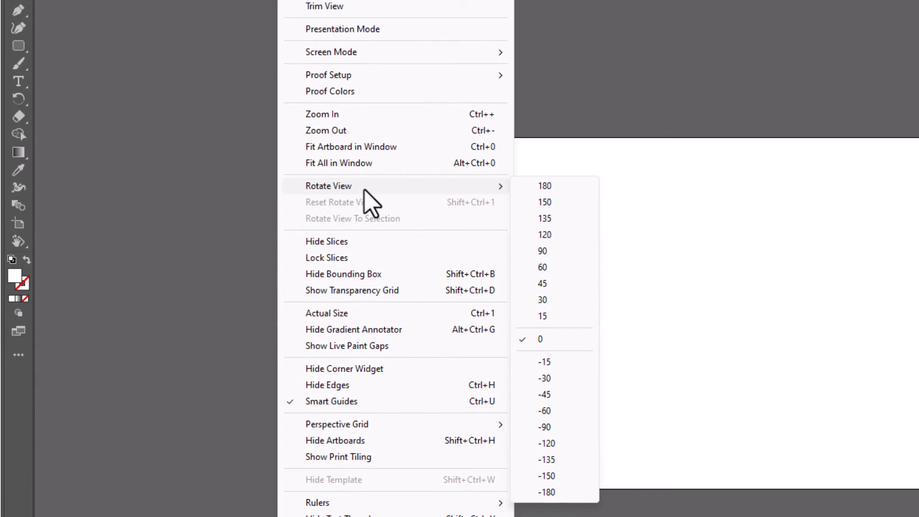
pyautogui.moveTo(495, 199)
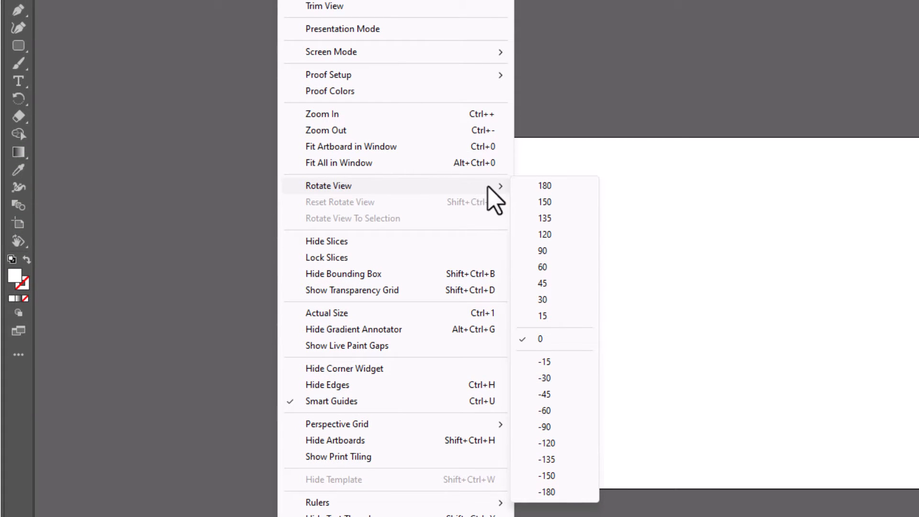
pyautogui.moveTo(568, 199)
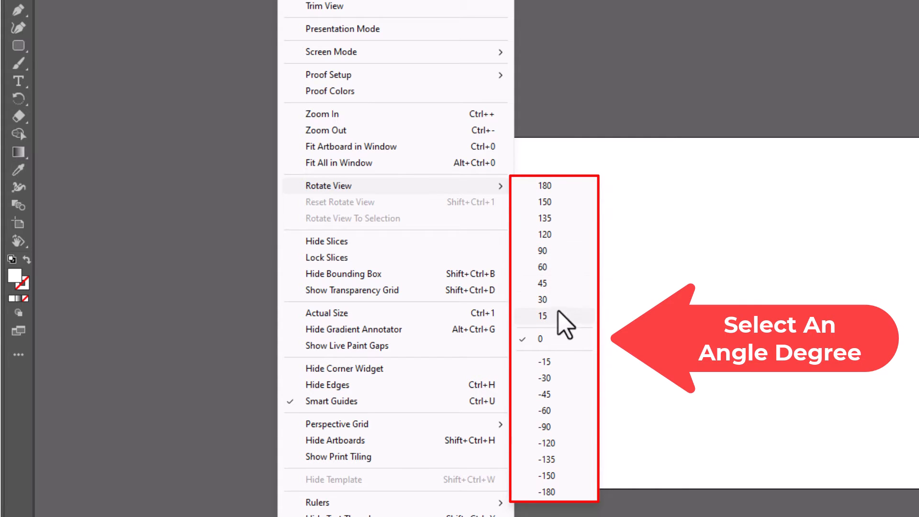
pyautogui.moveTo(563, 486)
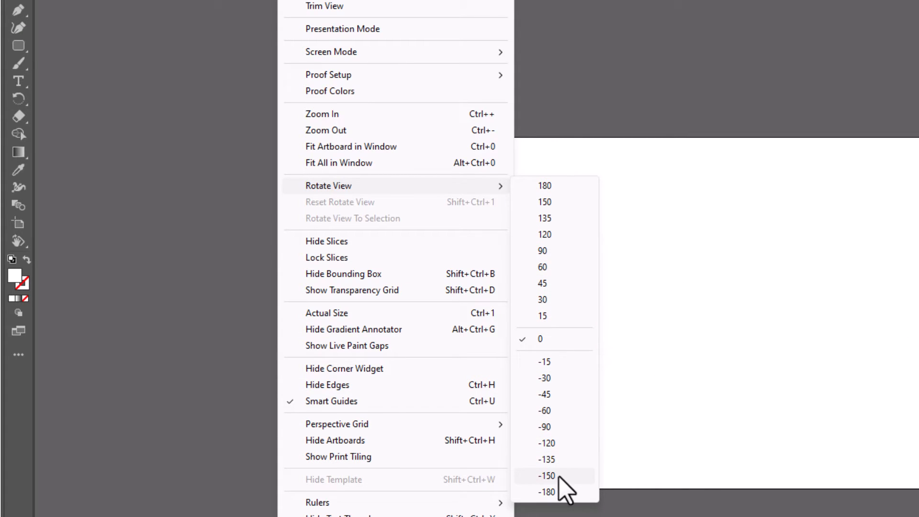
pyautogui.moveTo(566, 276)
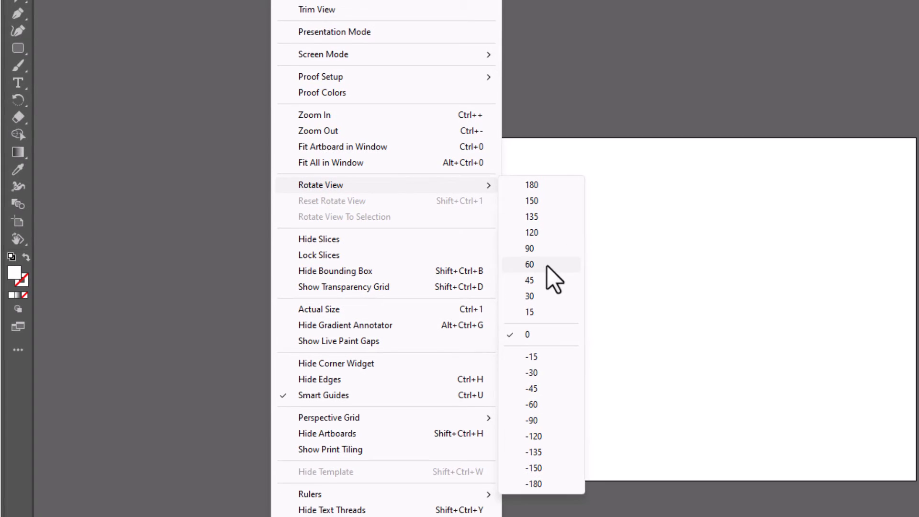
pyautogui.click(529, 264)
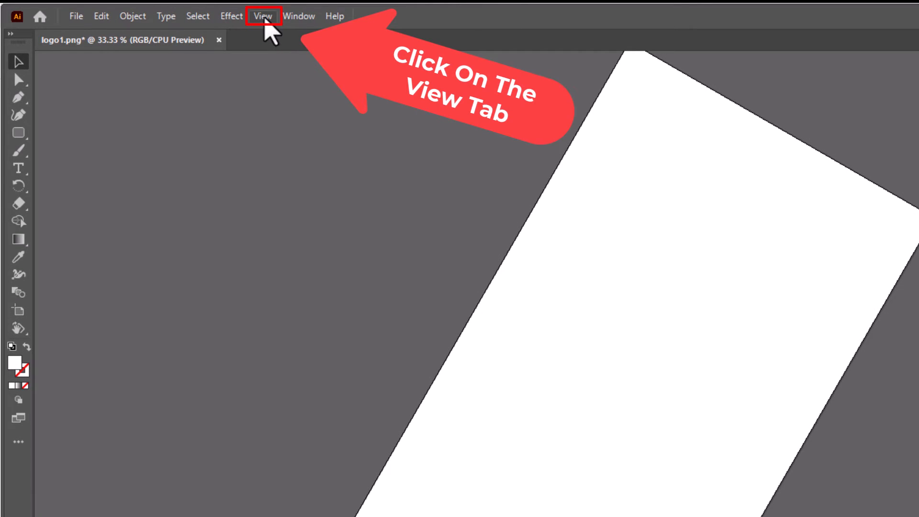
# Reset the 60-degree view rotation so the logo1.png artboard sits straight again.
pyautogui.click(262, 16)
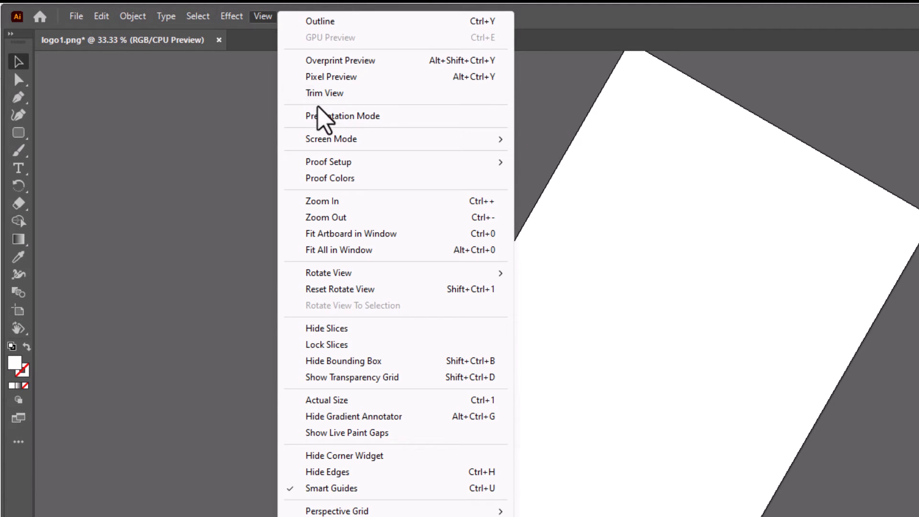
pyautogui.moveTo(390, 305)
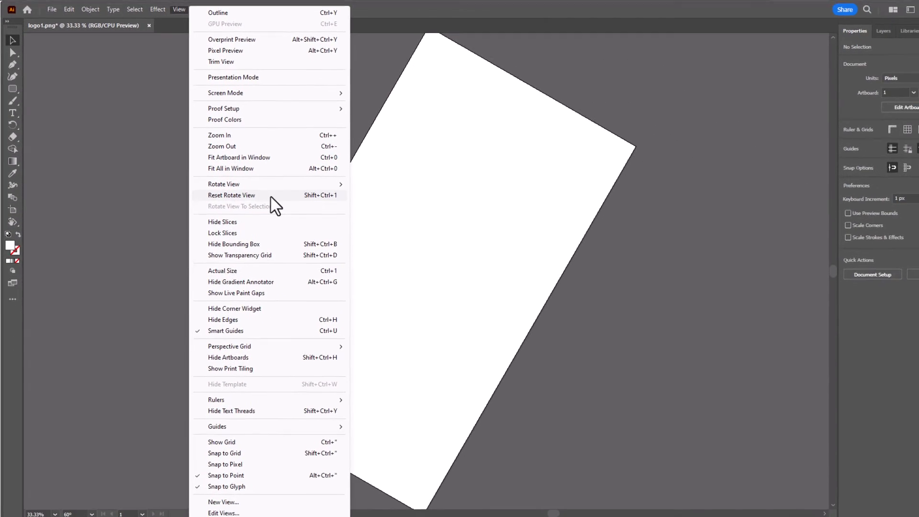
pyautogui.click(231, 195)
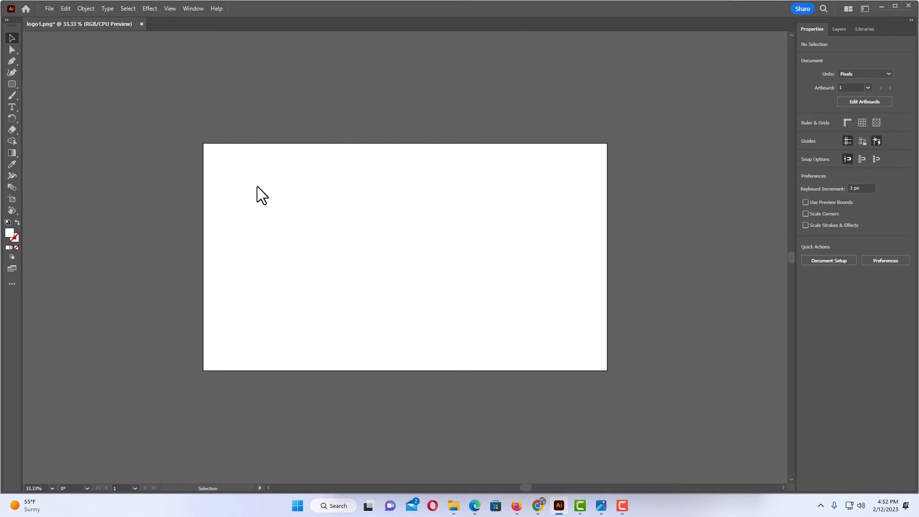
pyautogui.moveTo(205, 89)
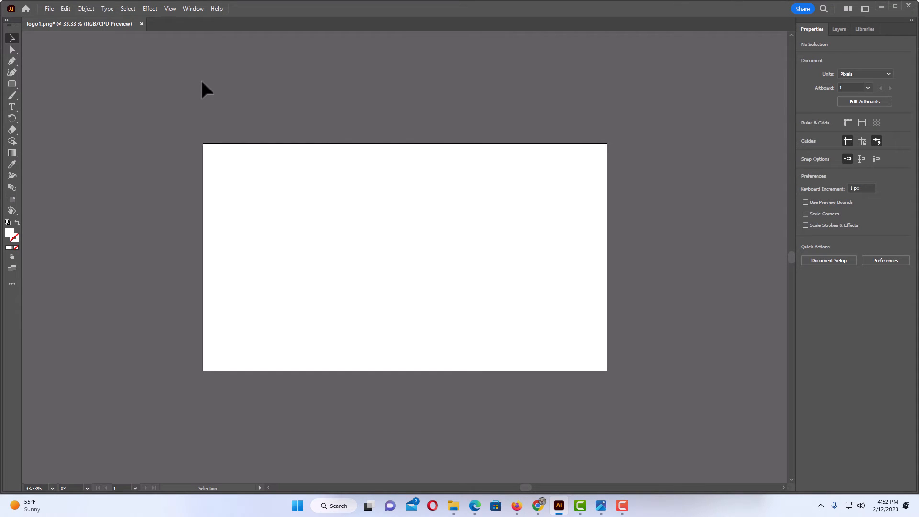
pyautogui.moveTo(187, 161)
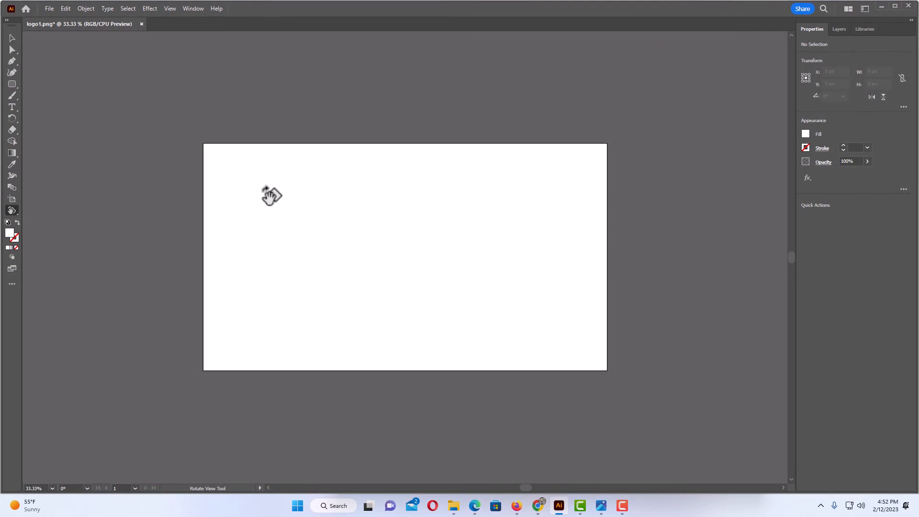
pyautogui.moveTo(279, 199)
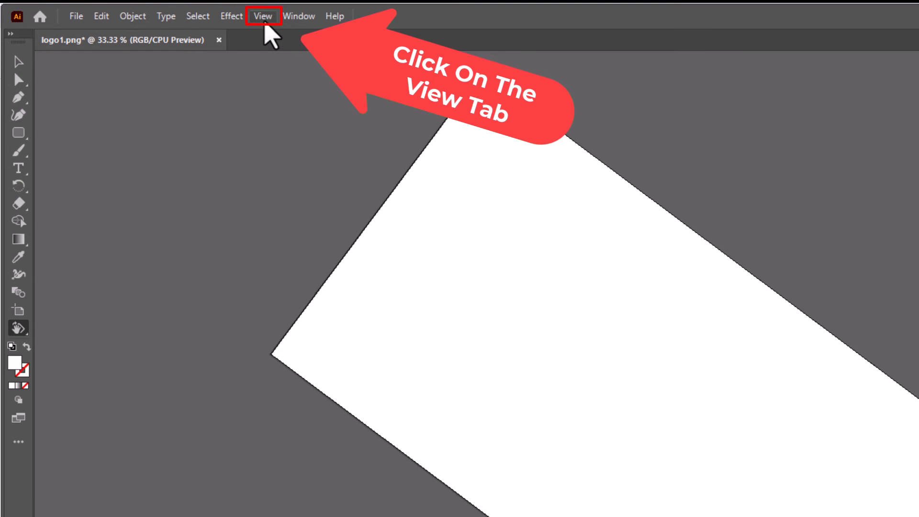
# Reset the freely tilted view with Reset Rotate View (Shift+Ctrl+1) to straighten the artboard.
pyautogui.click(263, 17)
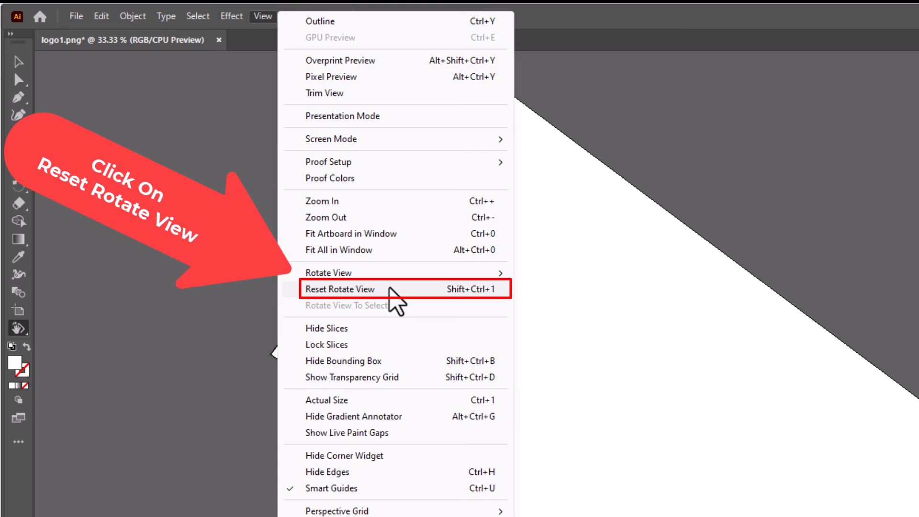
pyautogui.click(339, 290)
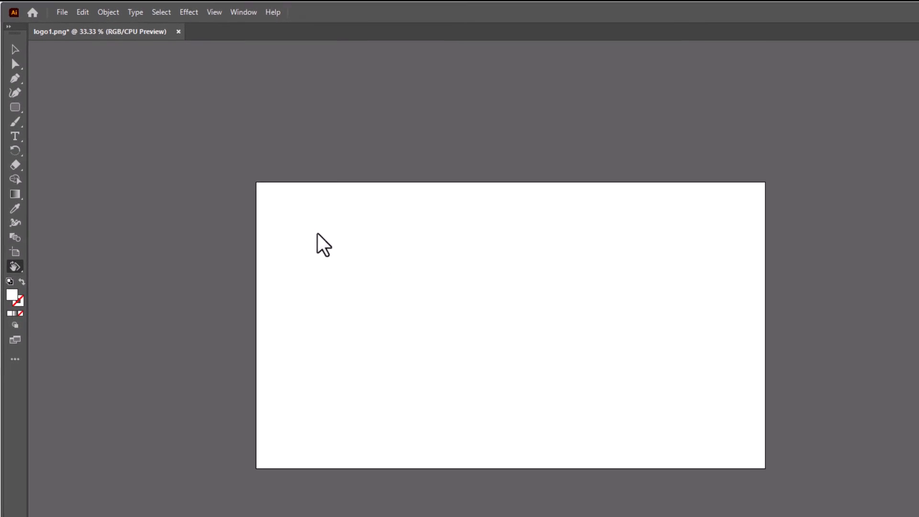